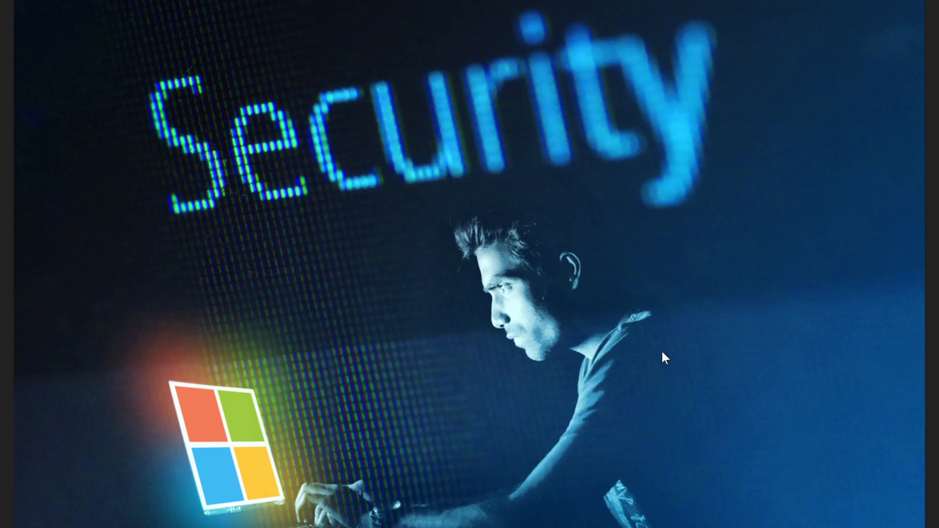
pyautogui.moveTo(769, 258)
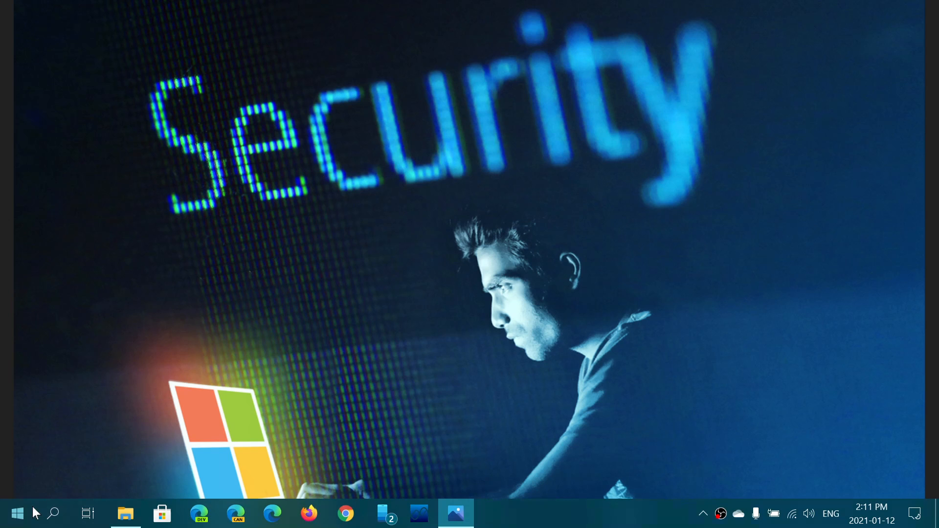
# Run winver from taskbar search to show About Windows with Version 20H2, Build 19042.746
pyautogui.click(52, 514)
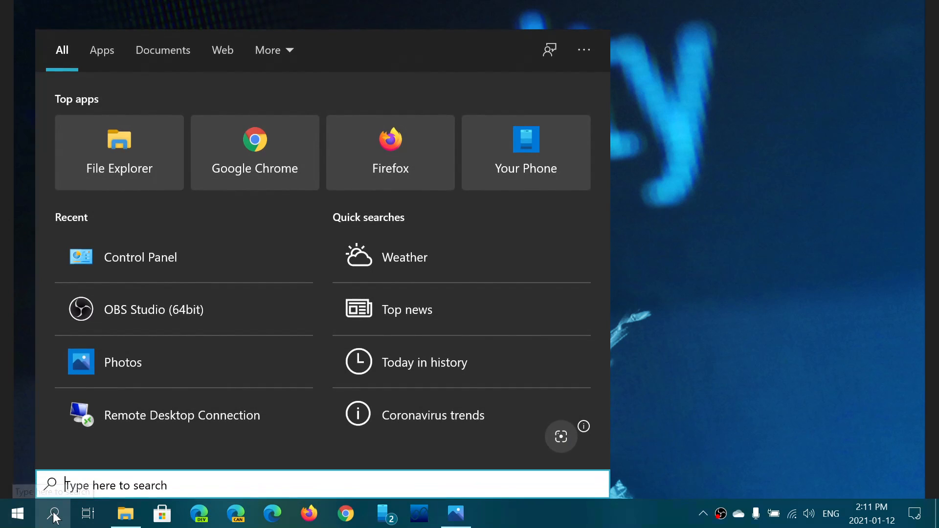
pyautogui.write('winv')
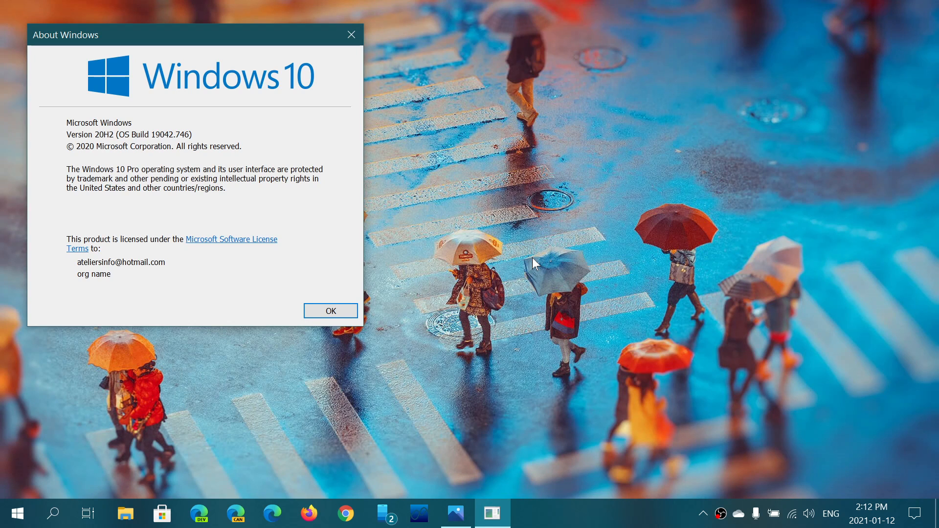
pyautogui.moveTo(456, 514)
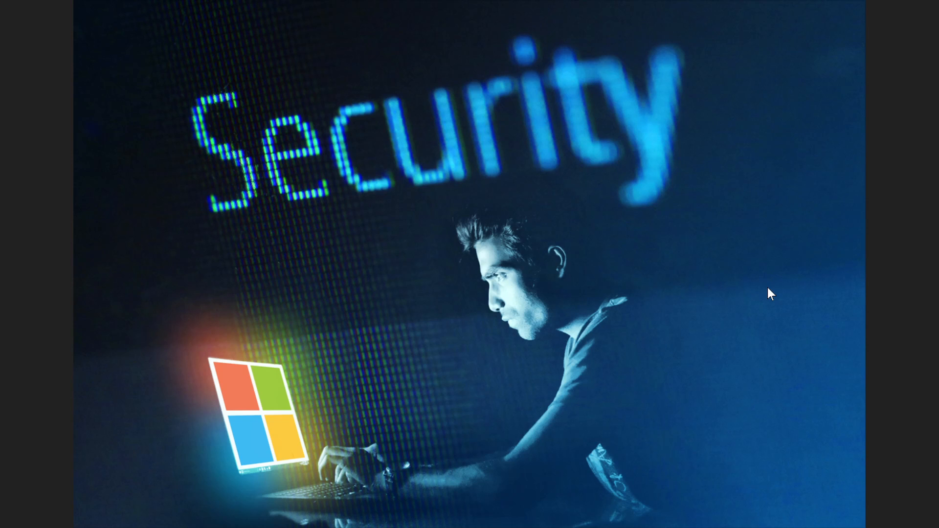
pyautogui.moveTo(445, 396)
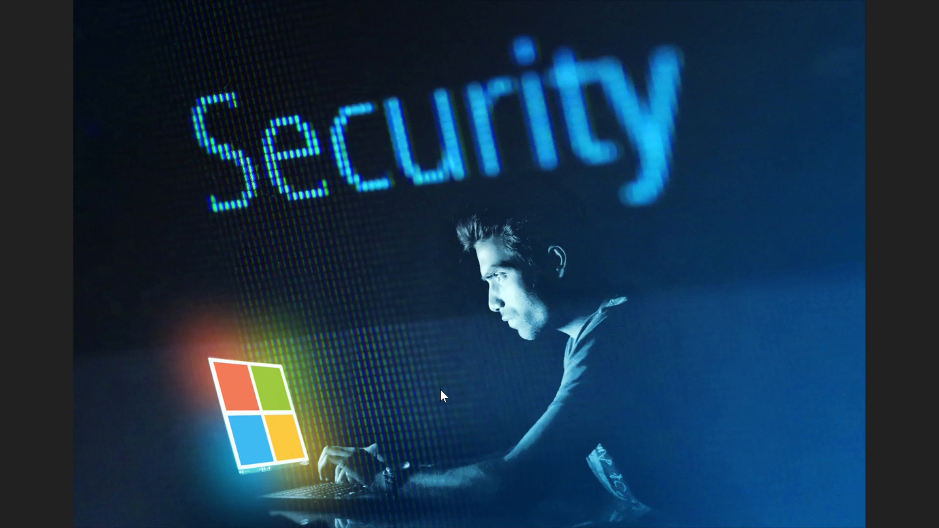